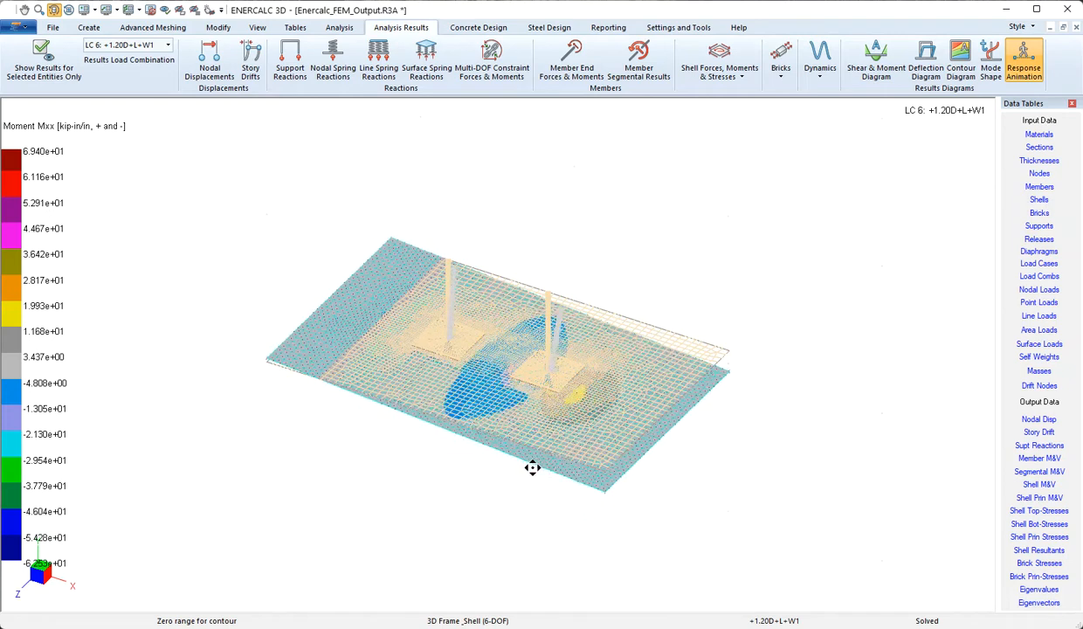
drag(533, 468, 563, 391)
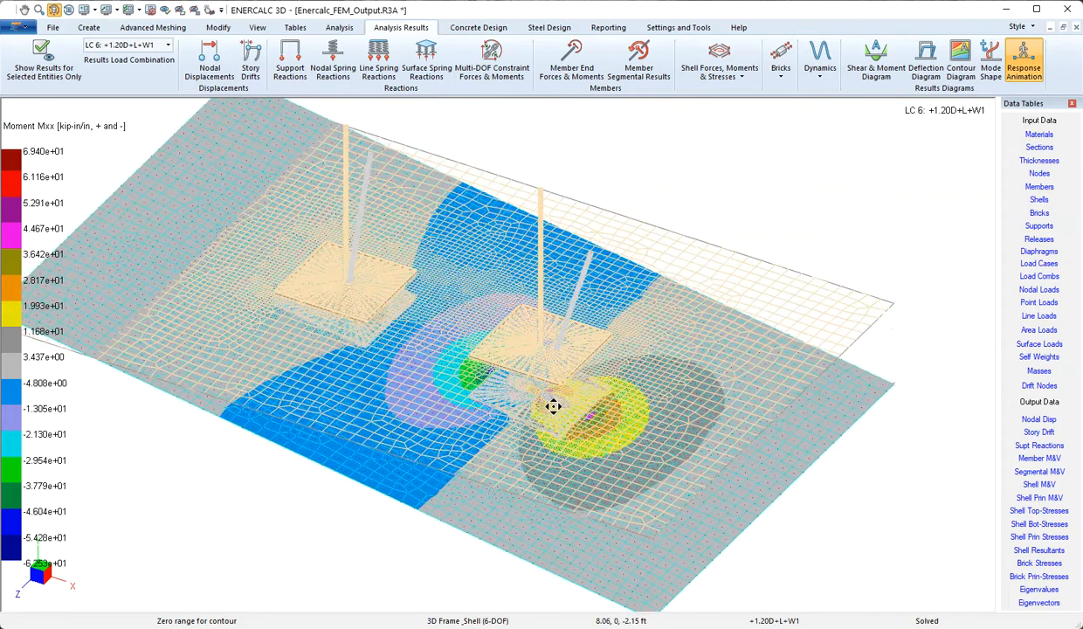
drag(555, 406, 618, 440)
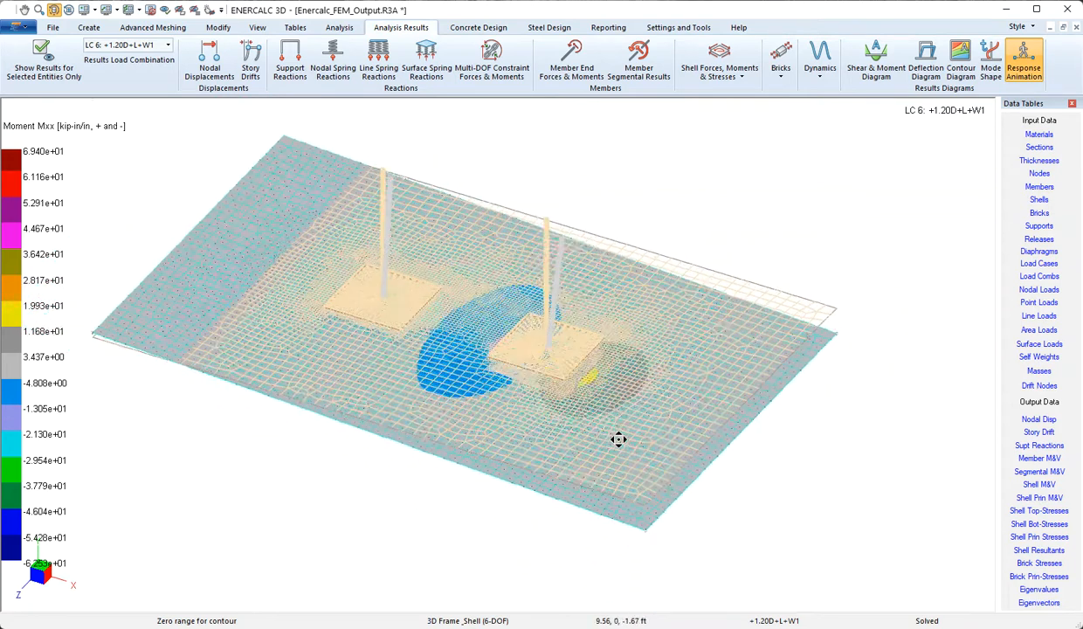